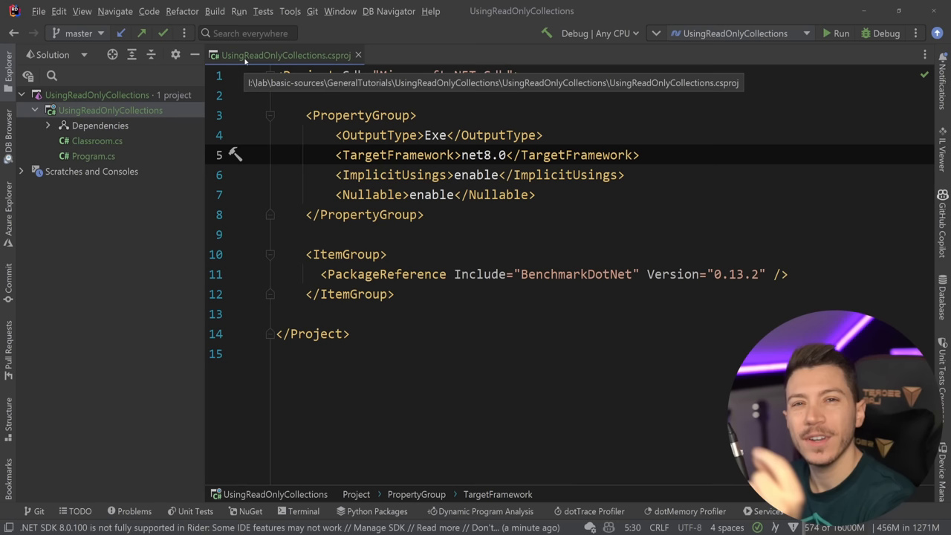
Open Program.cs and start a 'list.' expression below the List, HashSet and Dictionary declarations.
click(92, 156)
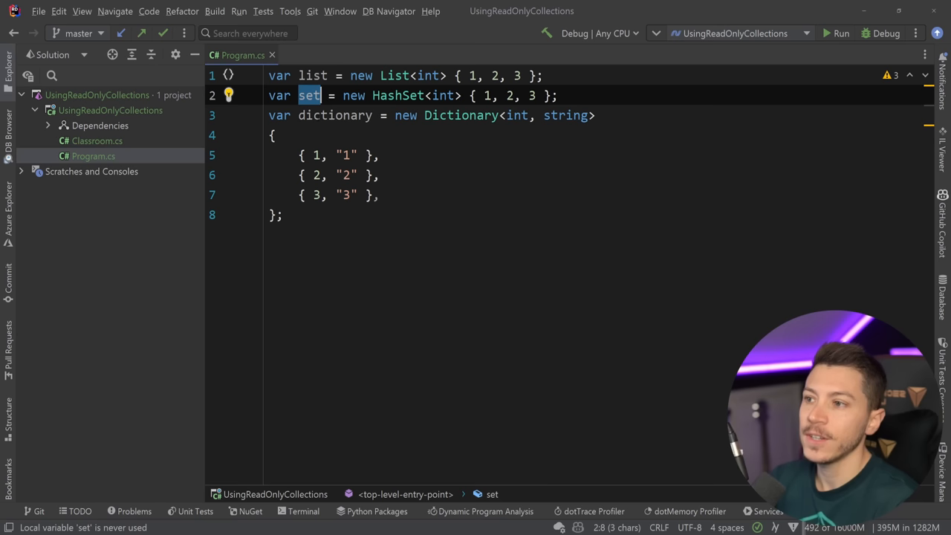
text(list.)
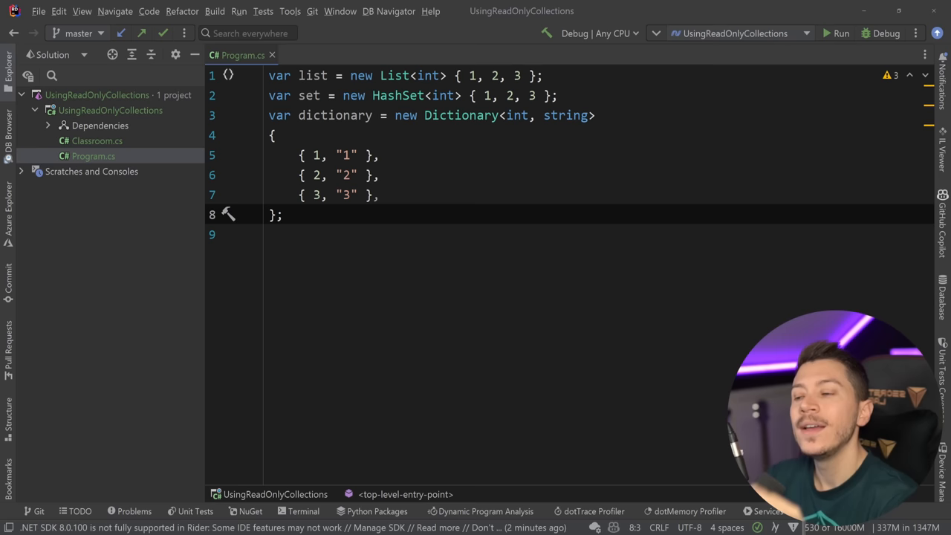
In Classroom.cs add 'Students => _students;' and type the property as IReadOnlyList<string>.
click(97, 139)
text(public List<string>)
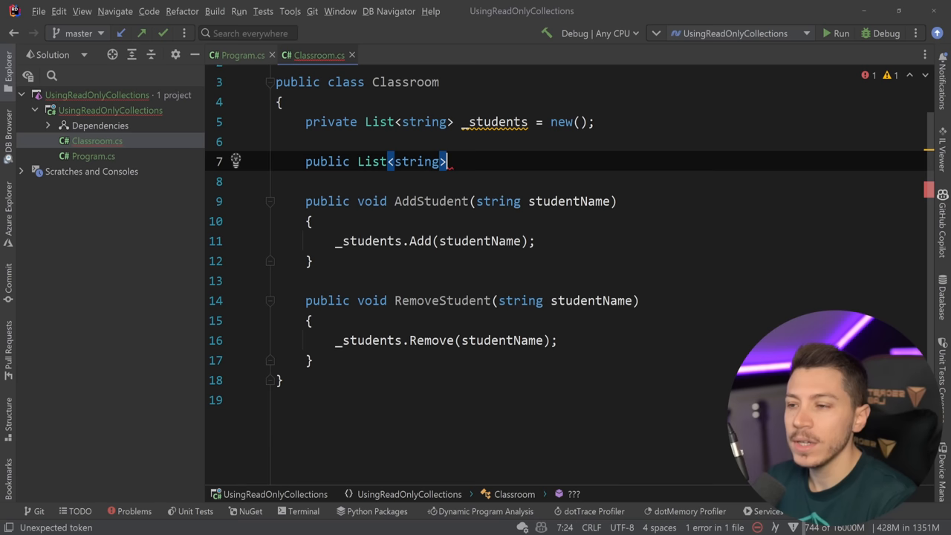
text(Students => _students;)
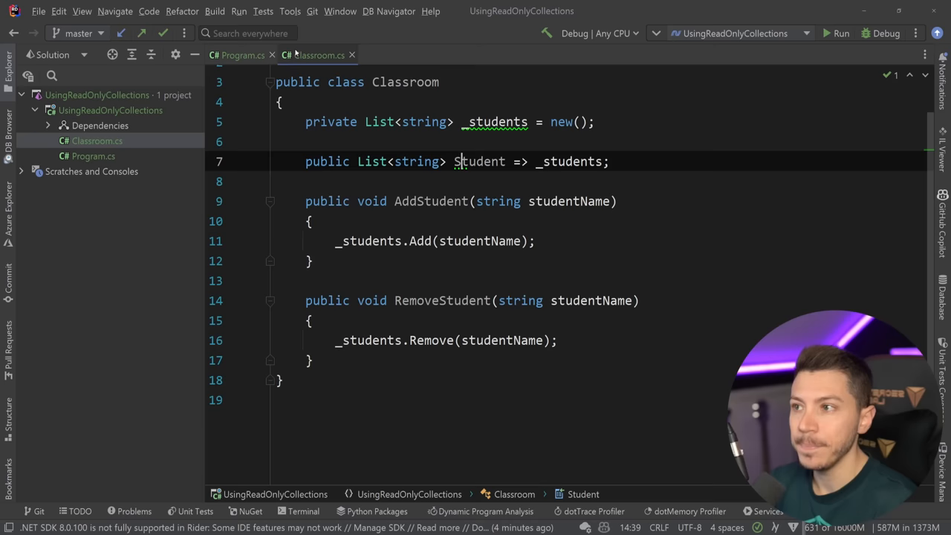
text(IReadOnly)
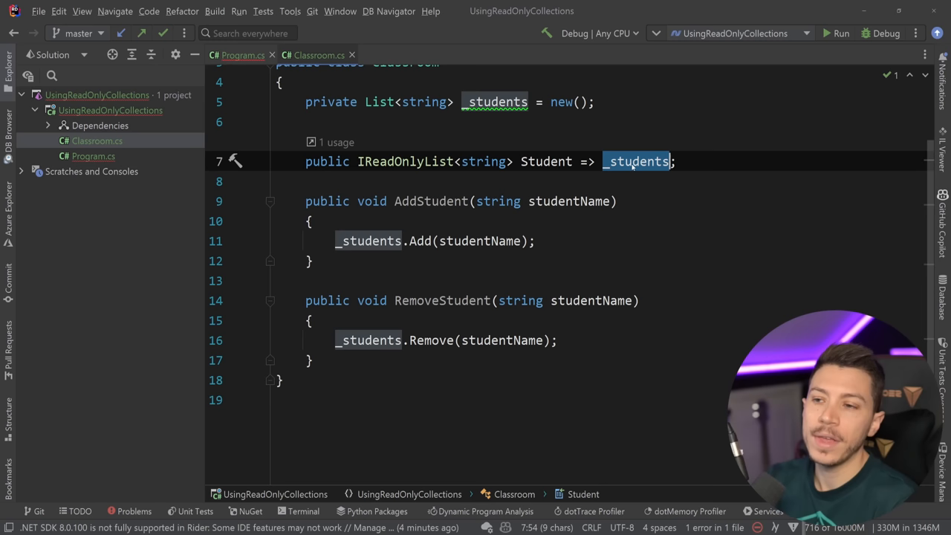
In Program.cs create a Classroom and call classRoom.AddStudent, checking Classroom.cs in between.
click(237, 55)
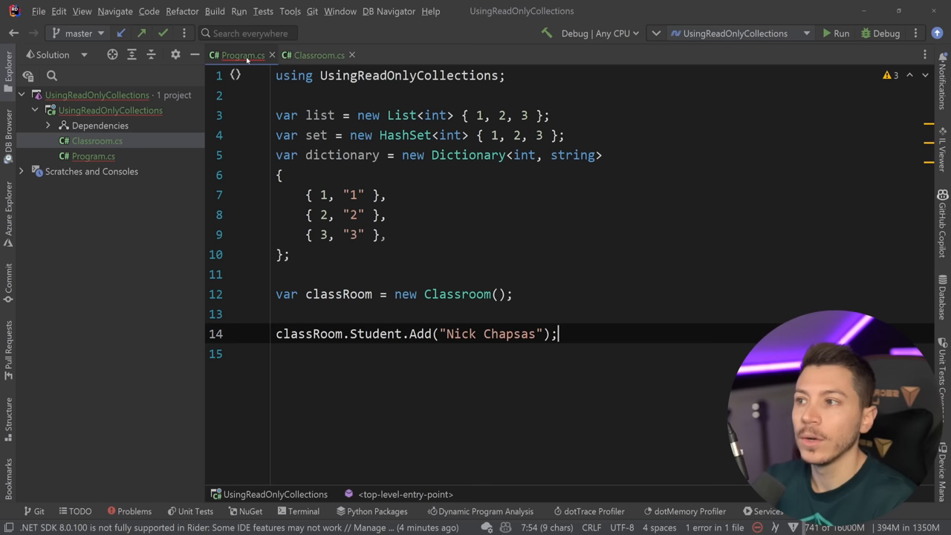
text(.)
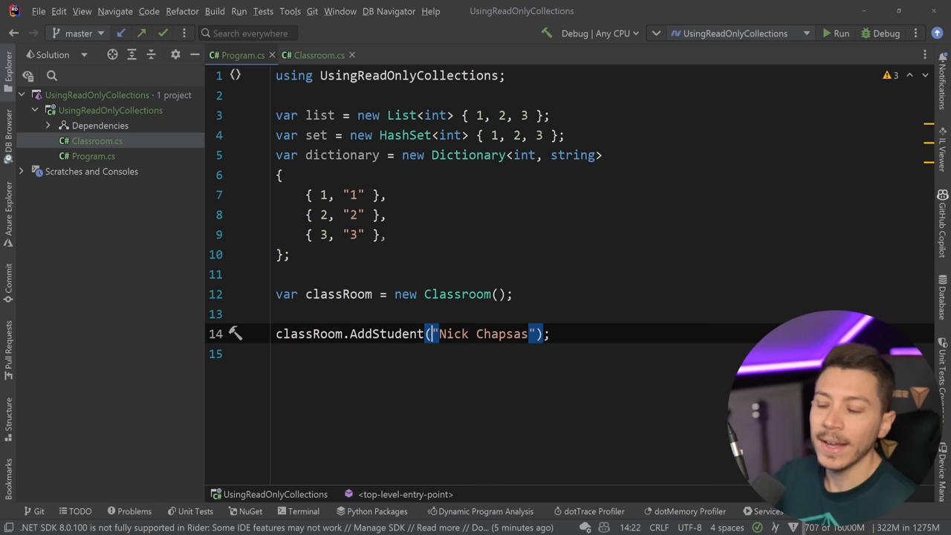
click(319, 55)
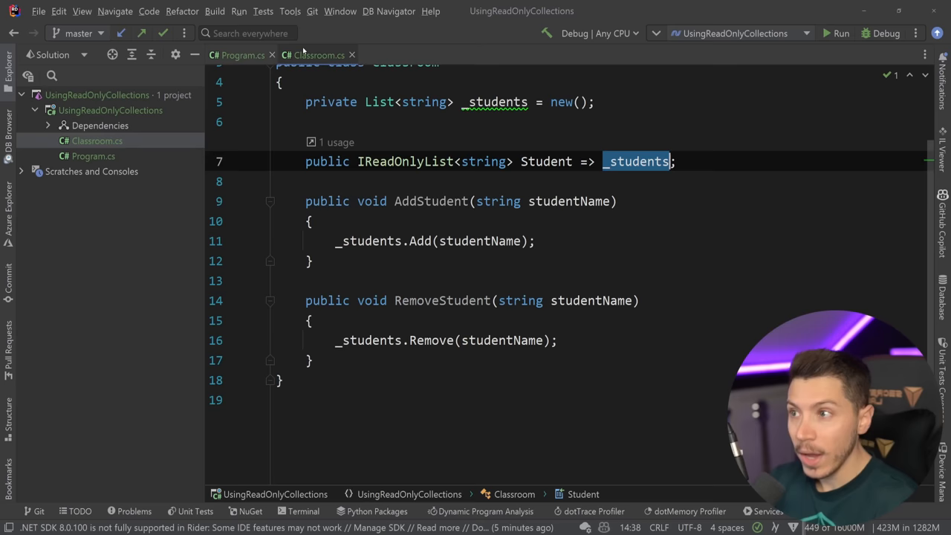
click(238, 55)
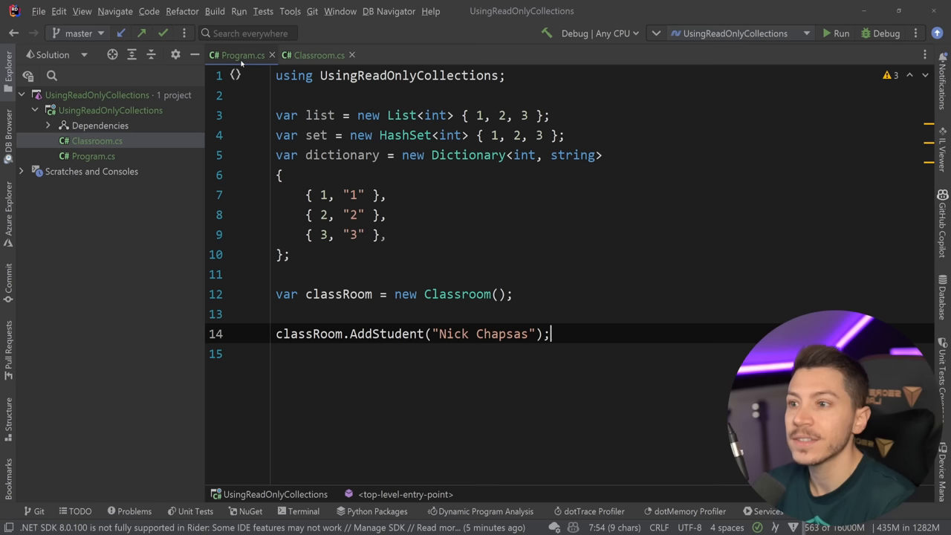
Reference classRoom.Student with a cast while rewriting the code as IReadOnly* variable declarations.
text((L)classRoom.Student)
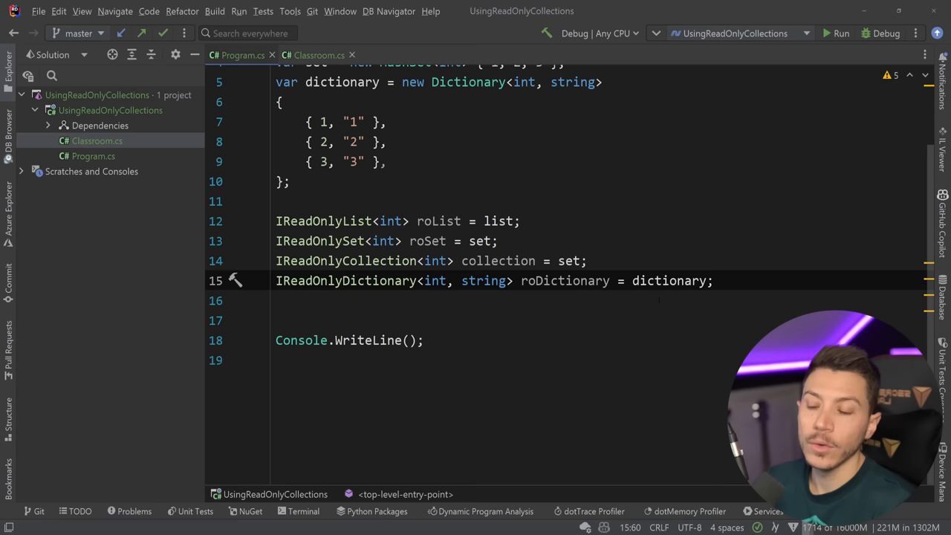
Try 'roList.' and '[0] =' on the read-only variables, then end the debug session with F10.
text(roList.)
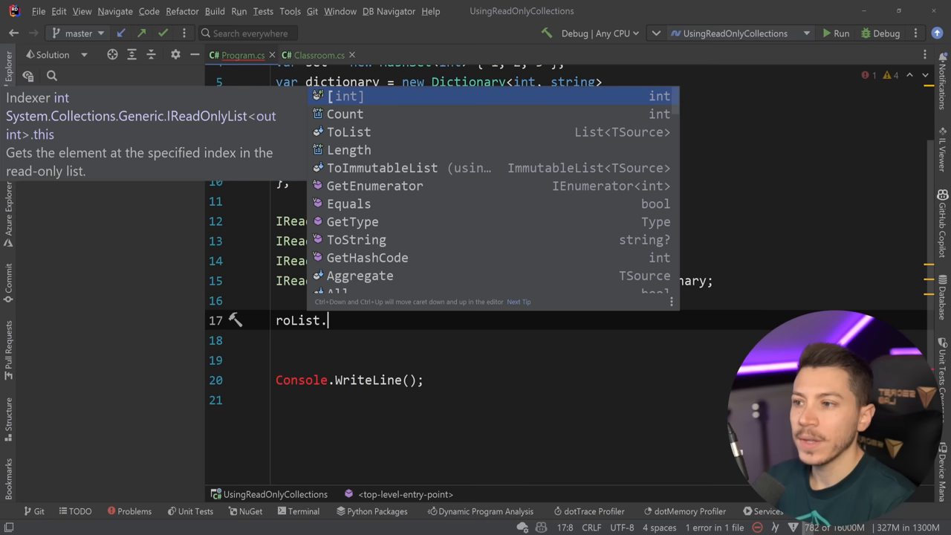
text([0] =)
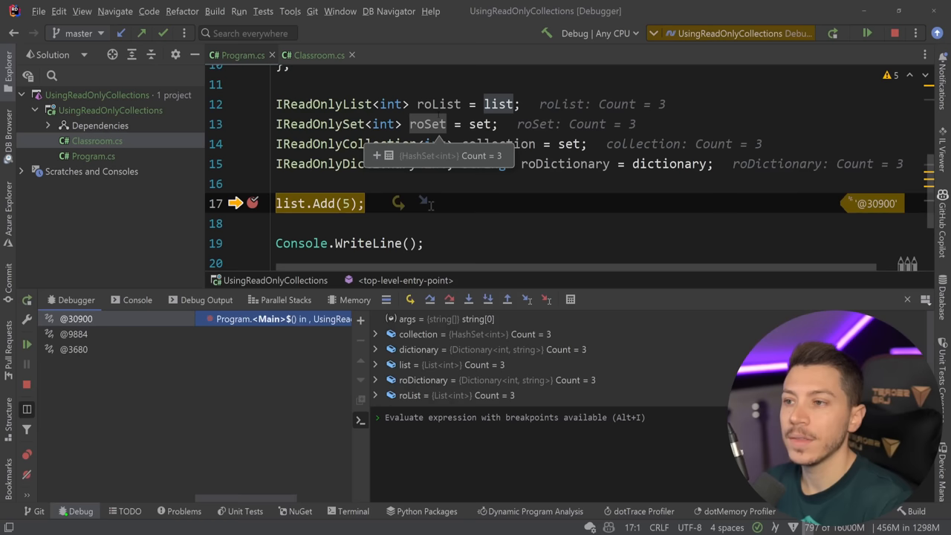
key(F10)
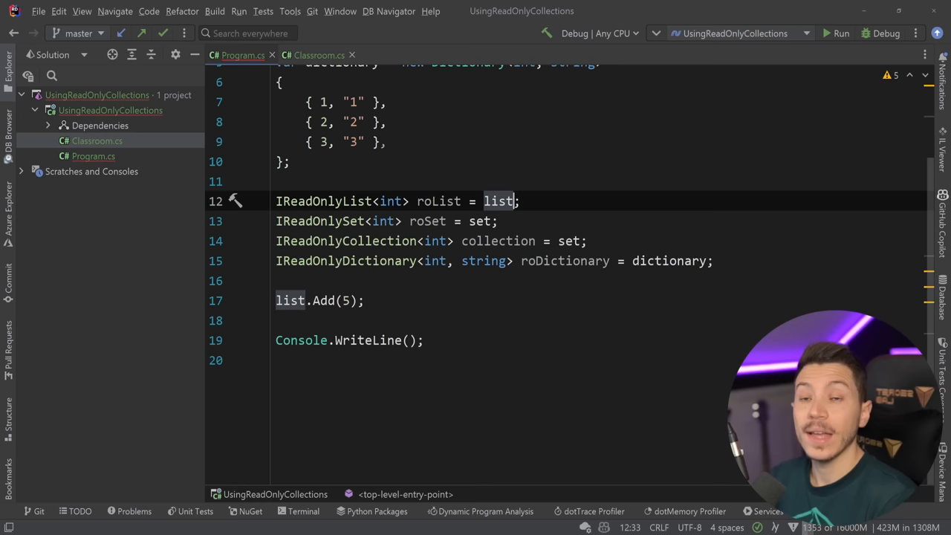
Edit the roList assignment to wrap list in new ReadOnlyCollection<int>(list).
click(840, 33)
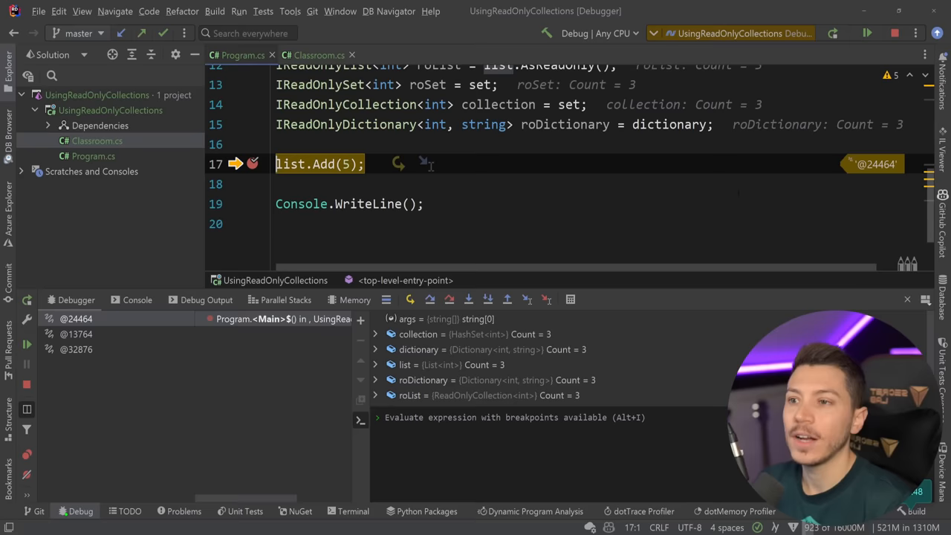
scroll(down, 3)
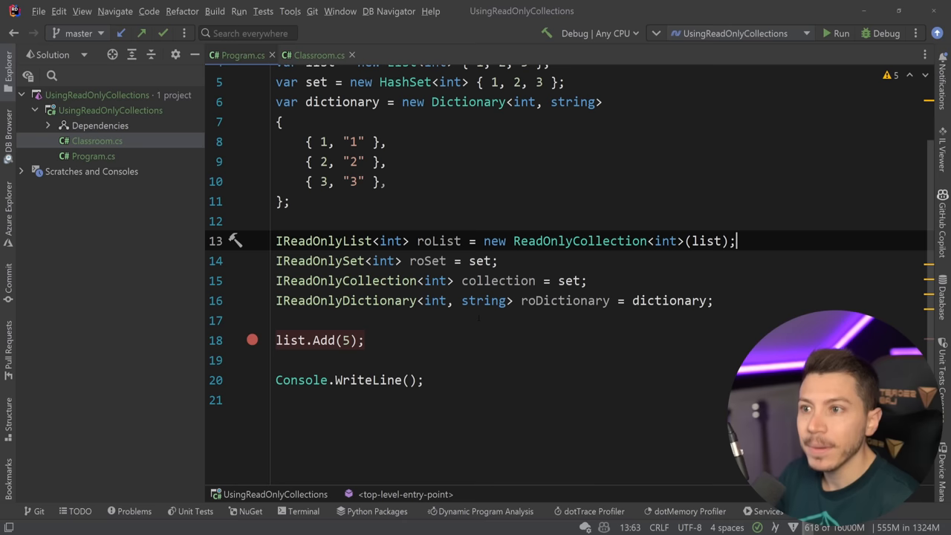
Rewrite the Add(5) line as ((List<int>)roList).Add(5), selecting the word list first.
double_click(580, 241)
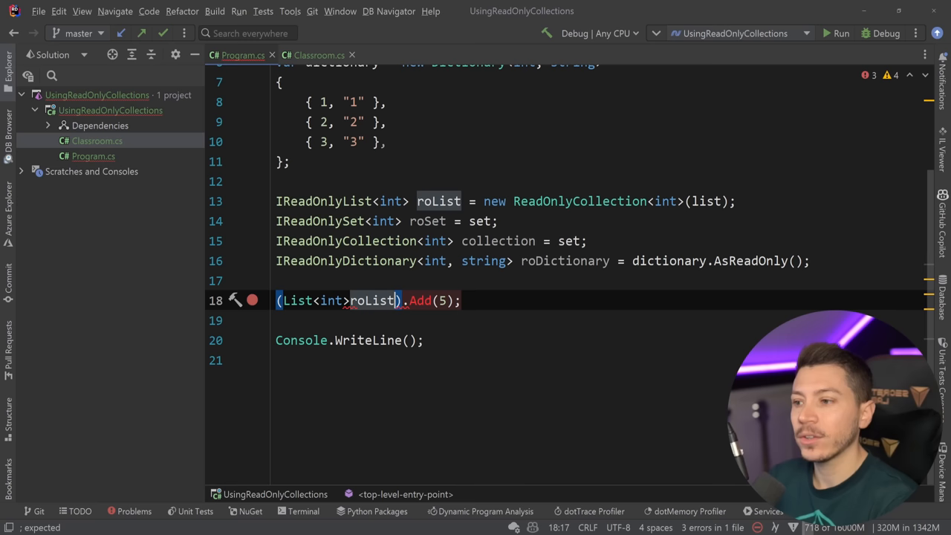
click(826, 33)
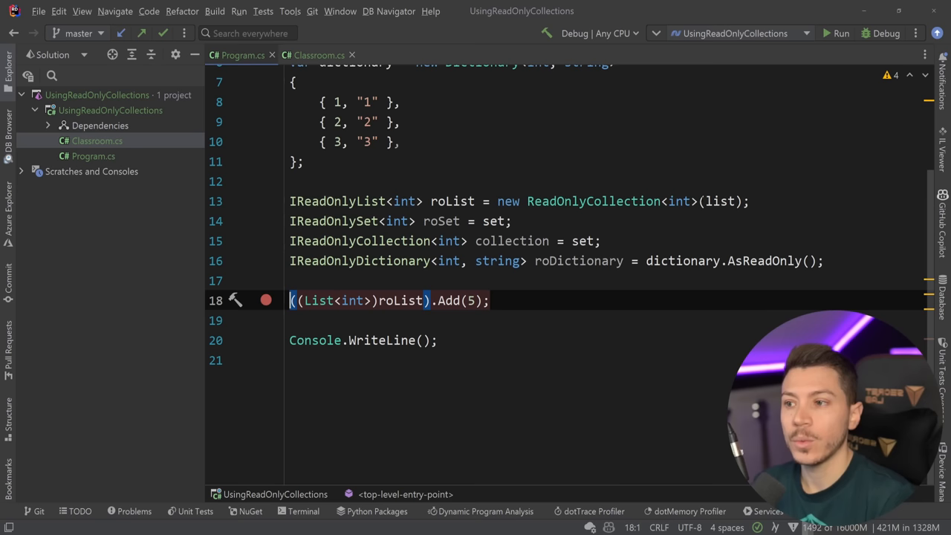
click(318, 55)
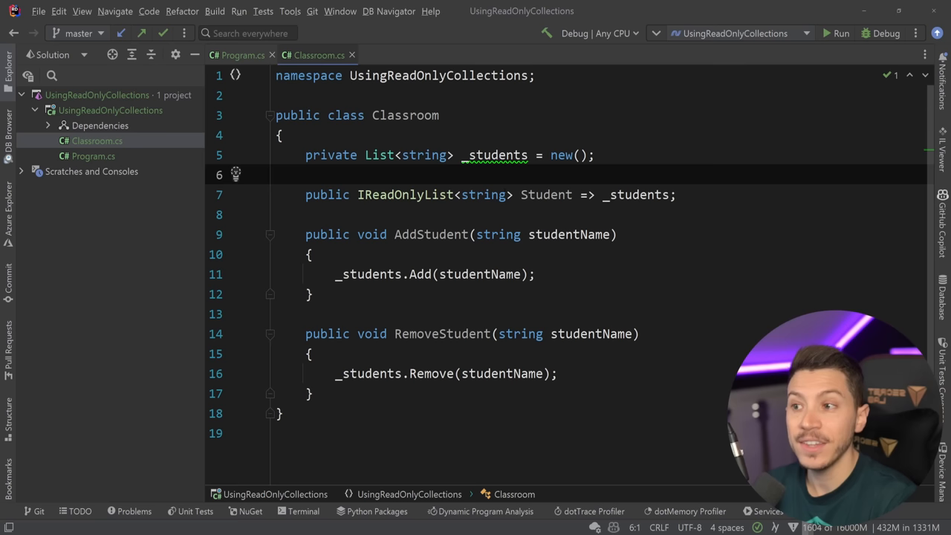
click(237, 55)
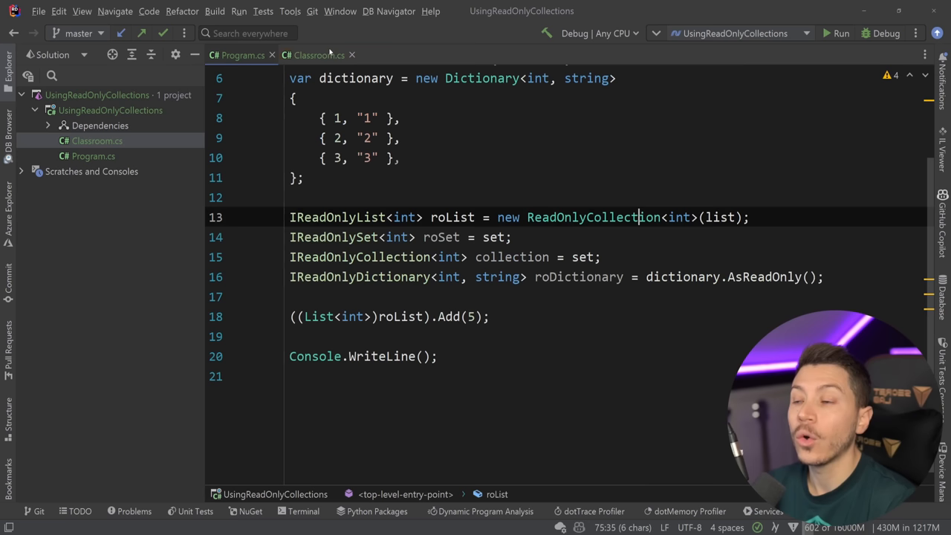
double_click(591, 217)
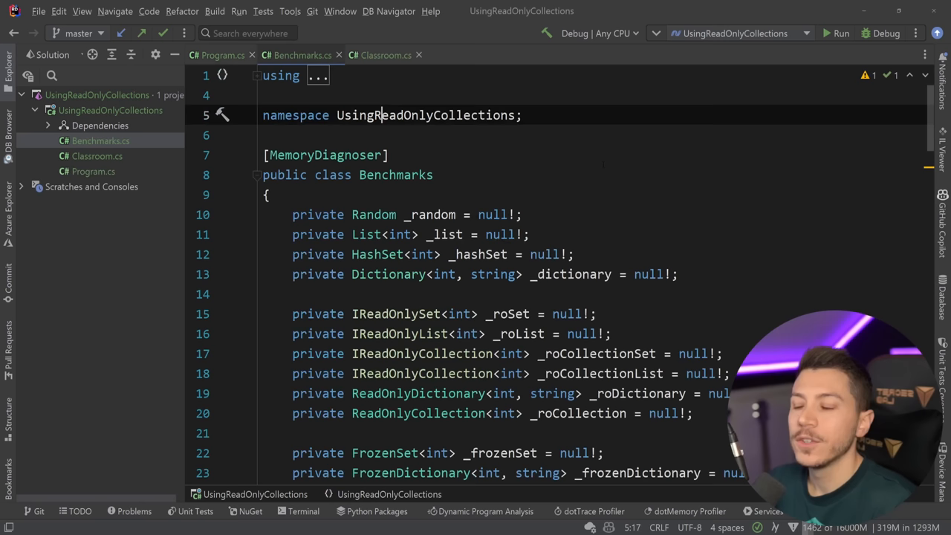
Scroll through the Benchmarks fields and the GlobalSetup method filling the collections from random numbers.
scroll(down, 3)
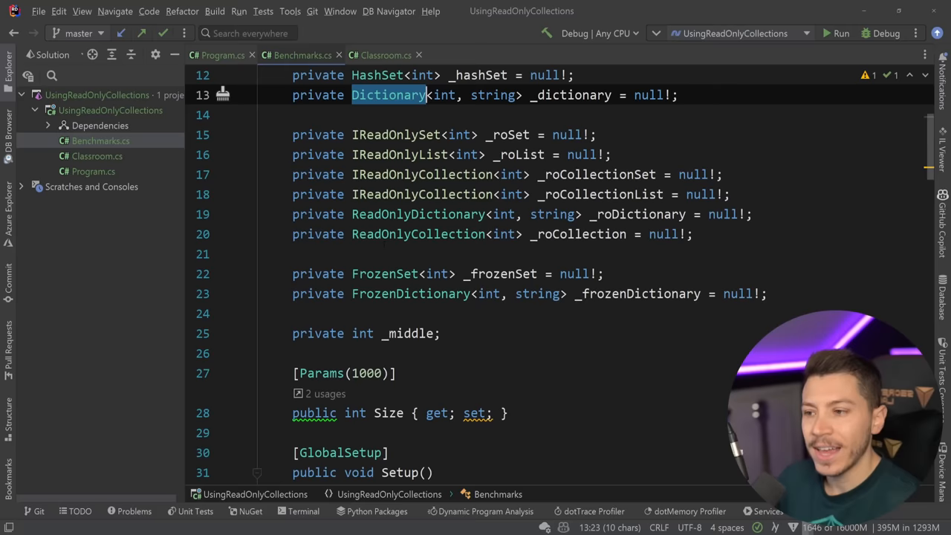
scroll(down, 3)
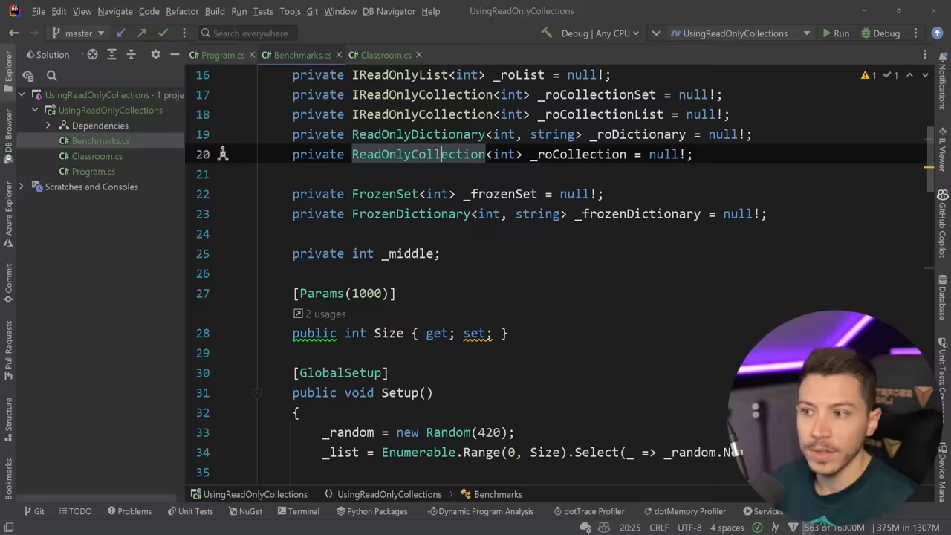
scroll(down, 3)
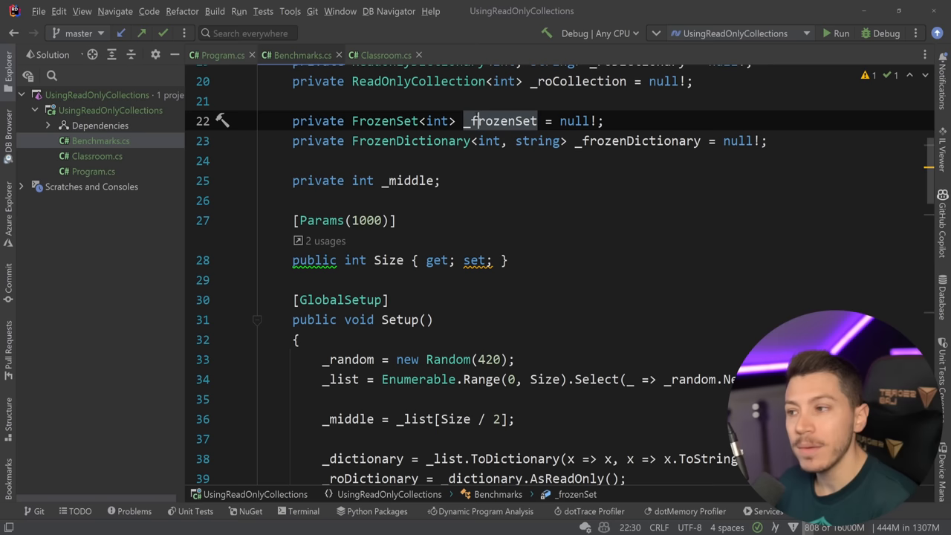
scroll(down, 3)
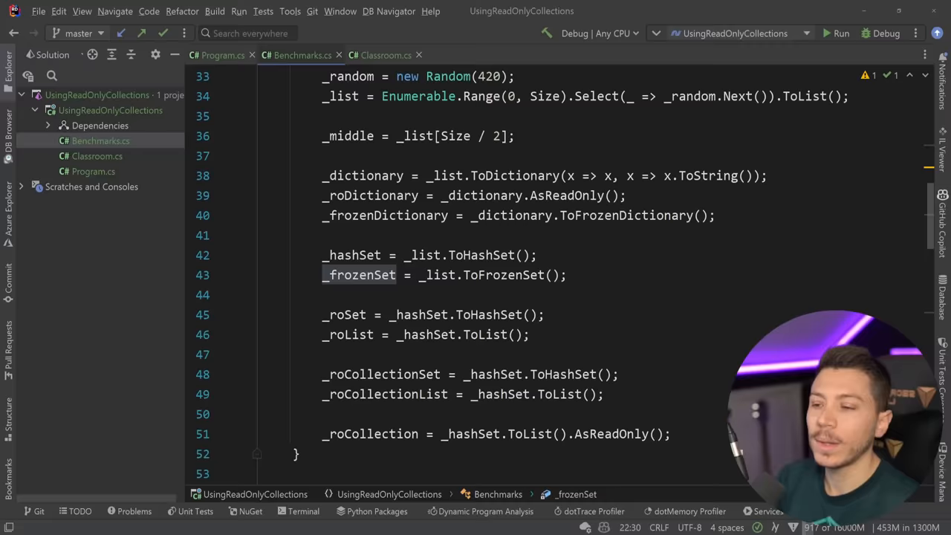
scroll(down, 3)
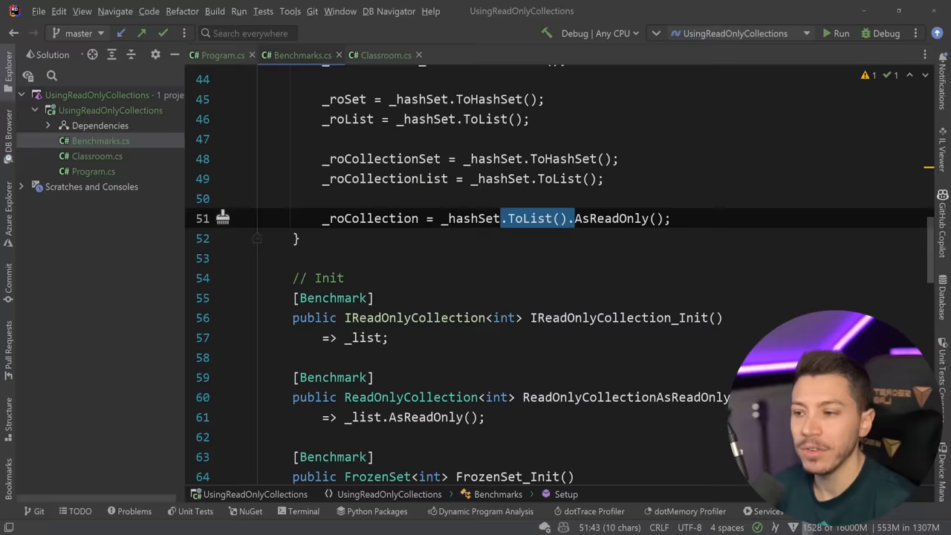
scroll(down, 3)
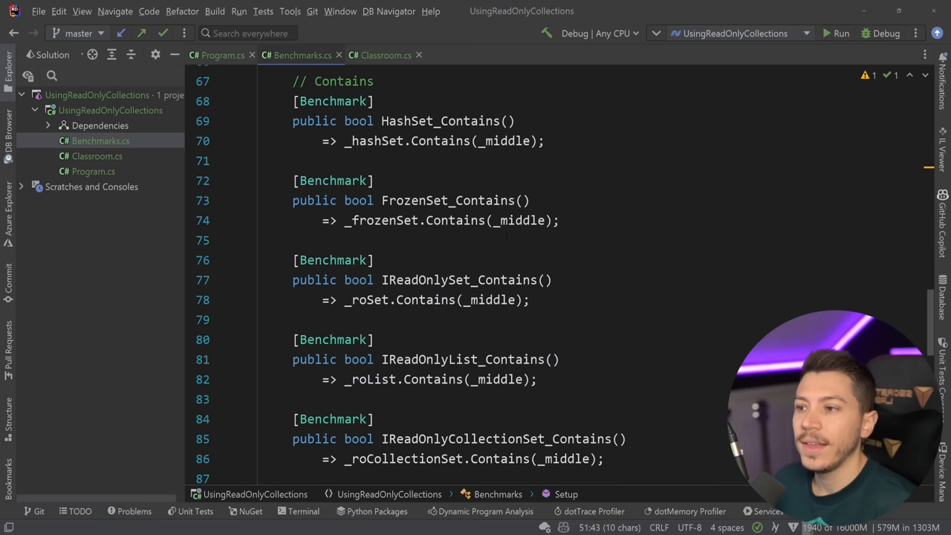
click(220, 55)
text(BenchmarkRunner.)
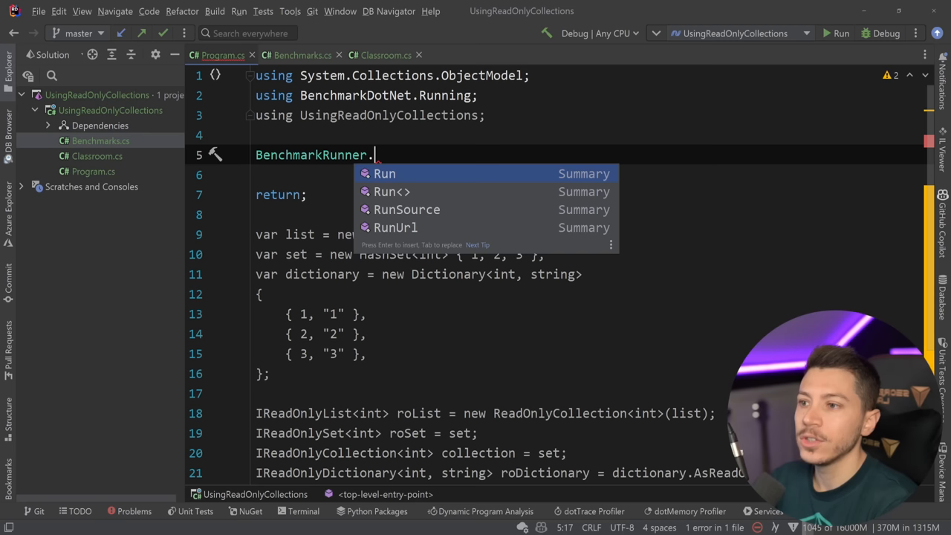
Complete BenchmarkRunner.Run<Benchmarks>() by picking Run from autocomplete.
click(837, 33)
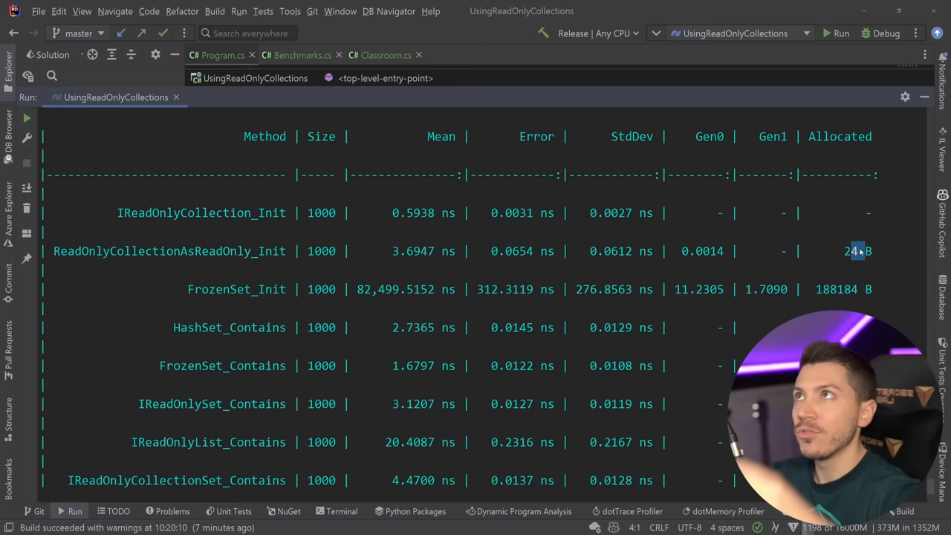
mouse_move(208, 297)
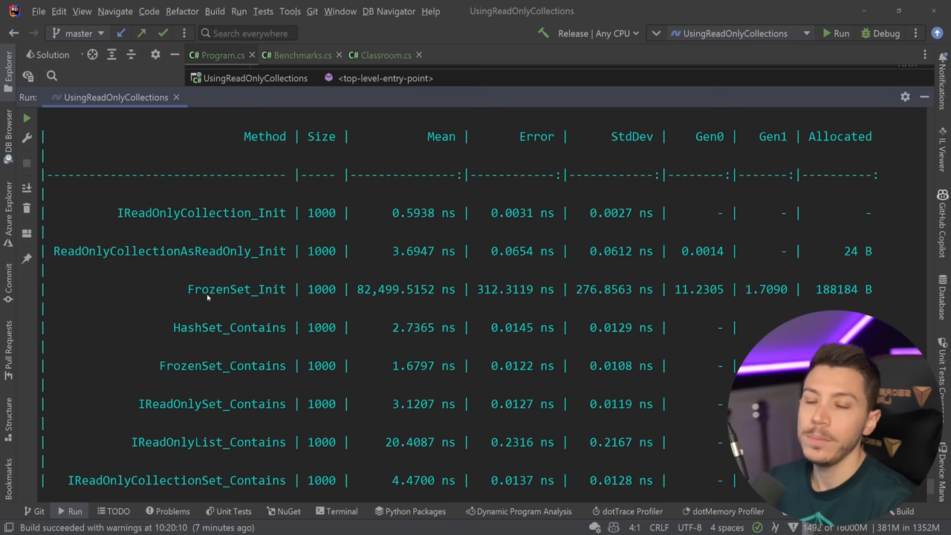
mouse_move(873, 275)
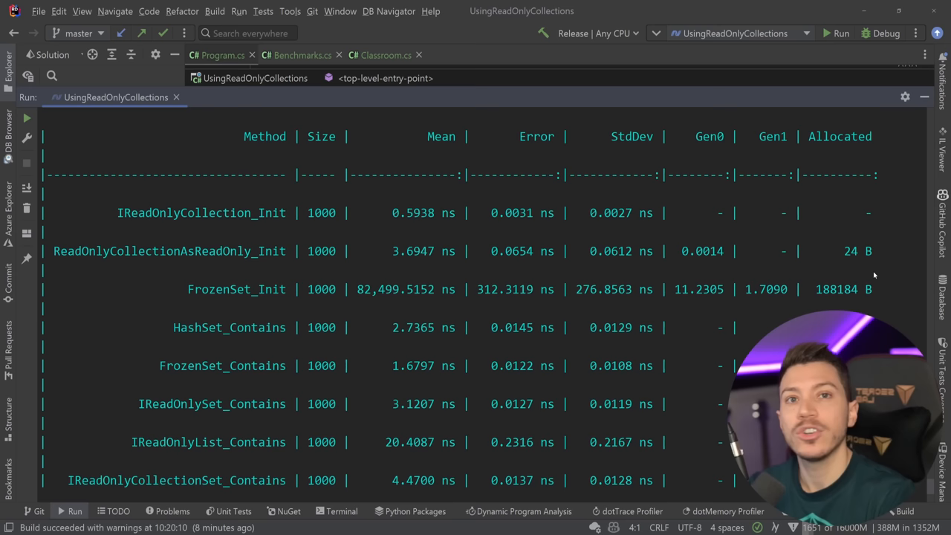
Scroll the BenchmarkDotNet results to the Contains and ContainsKey timing rows.
scroll(down, 3)
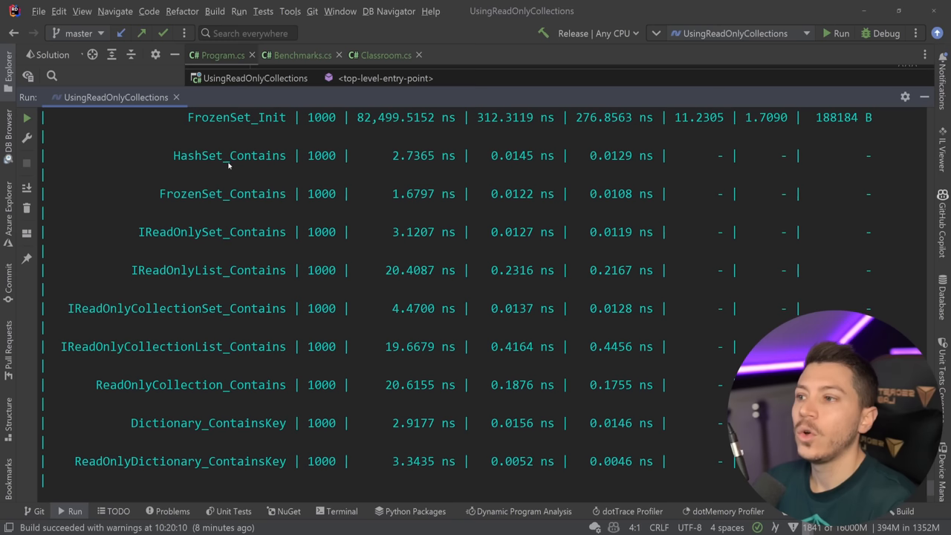
double_click(201, 193)
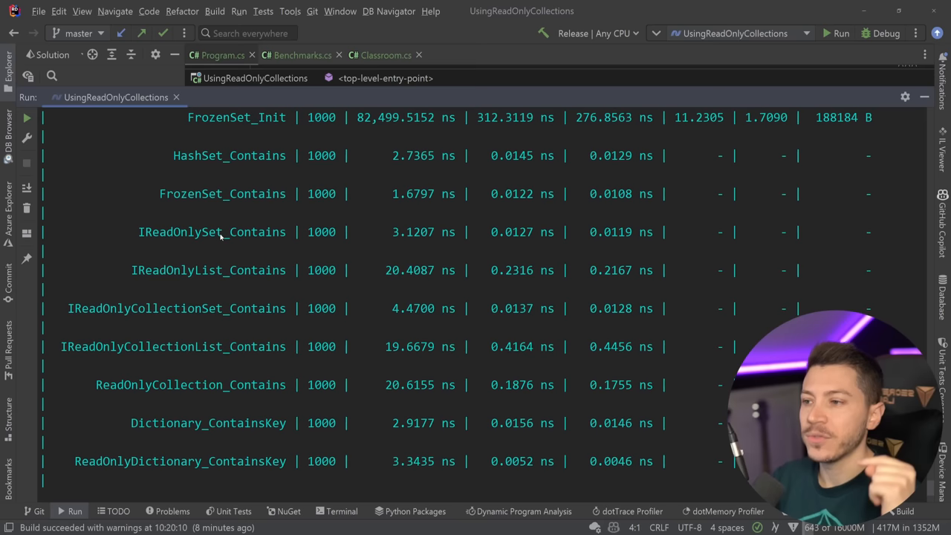
scroll(down, 3)
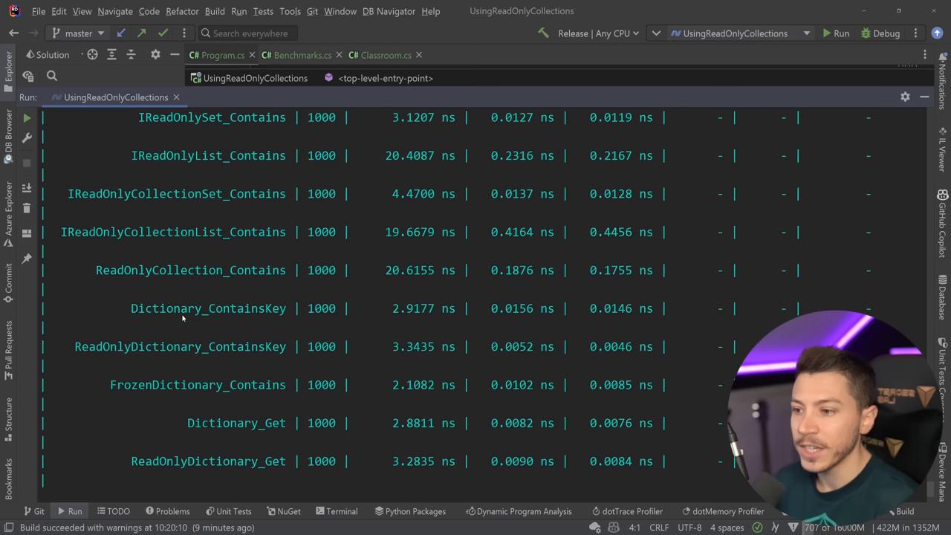
scroll(down, 3)
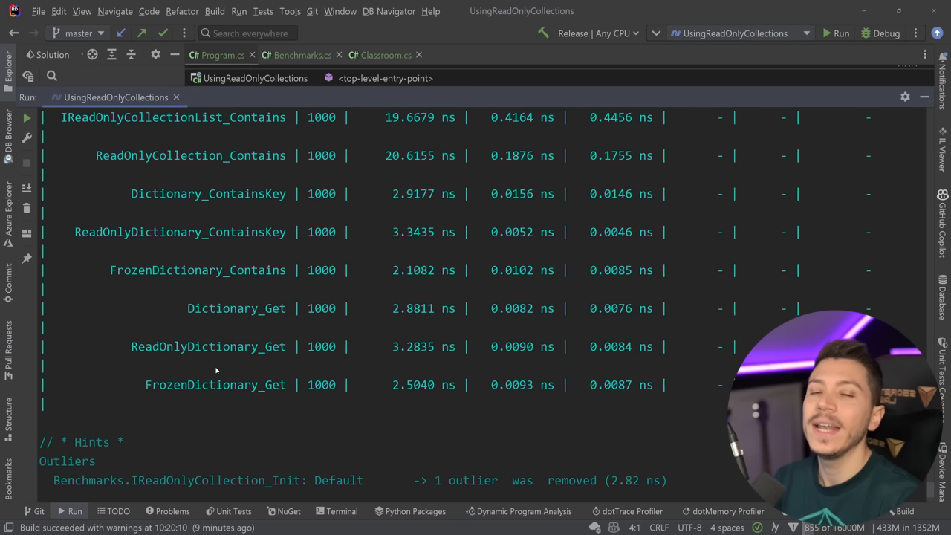
click(221, 55)
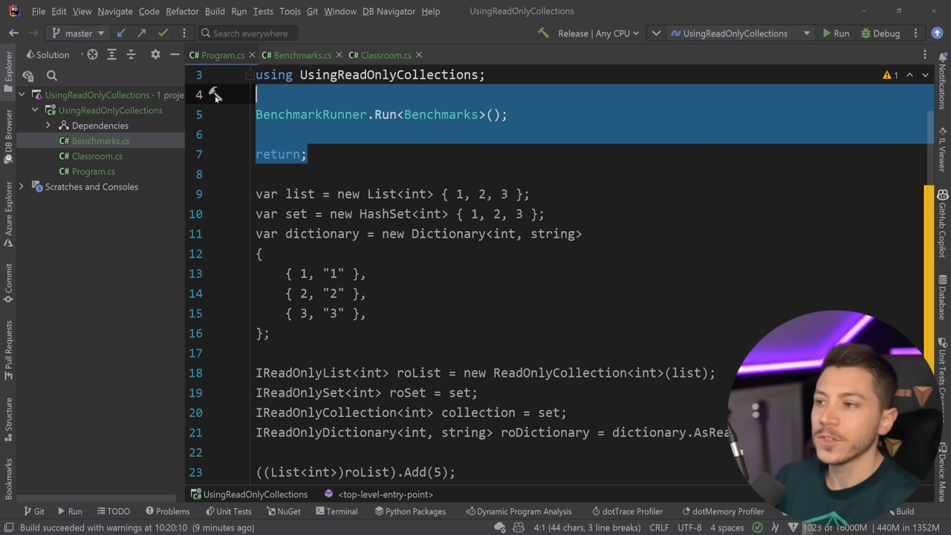
Scroll back through Program.cs to the read-only wrapping examples with the cast Add(5) line.
scroll(down, 3)
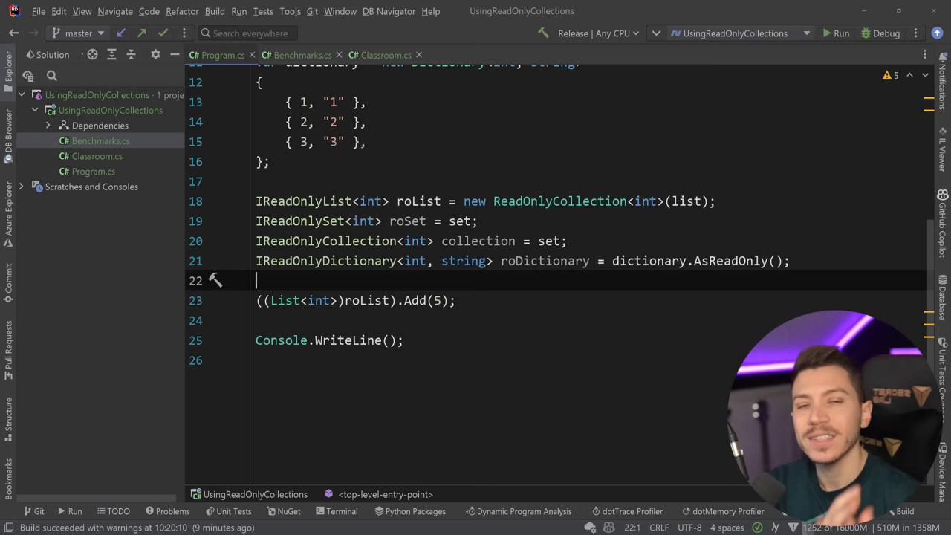